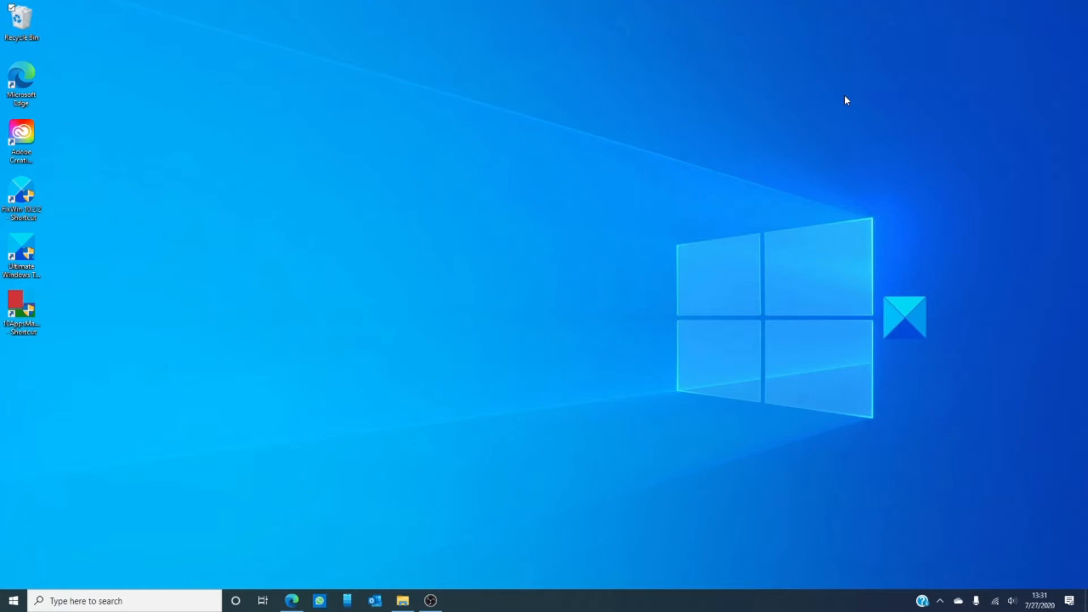
mouse_move(262, 598)
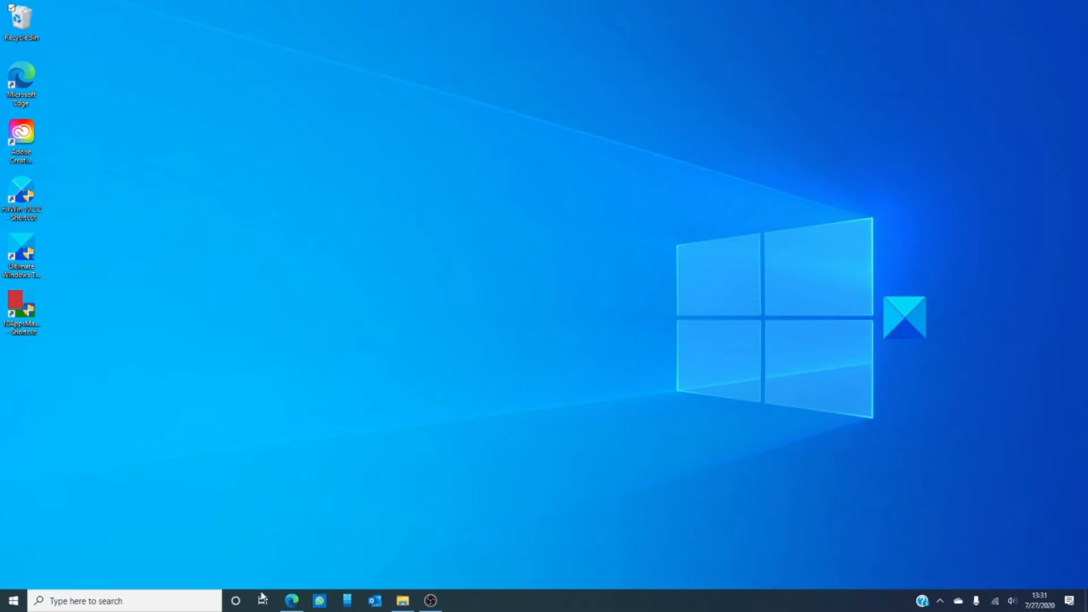
Show the desktop with Win+D, focus it, and bring up the Shut Down Windows dialog via Alt+F4
click(291, 601)
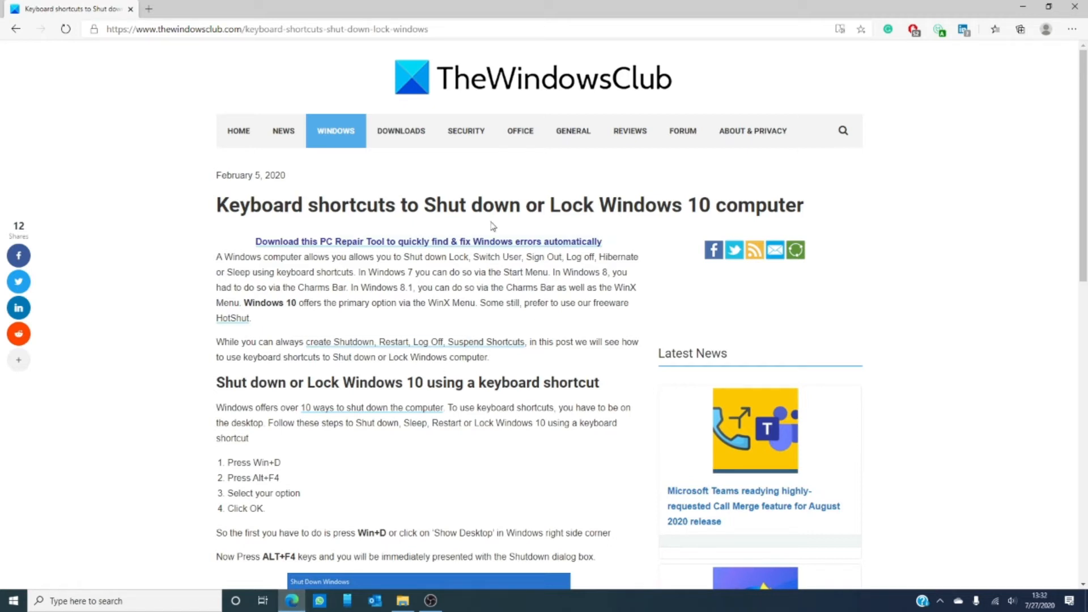
key(Win+d)
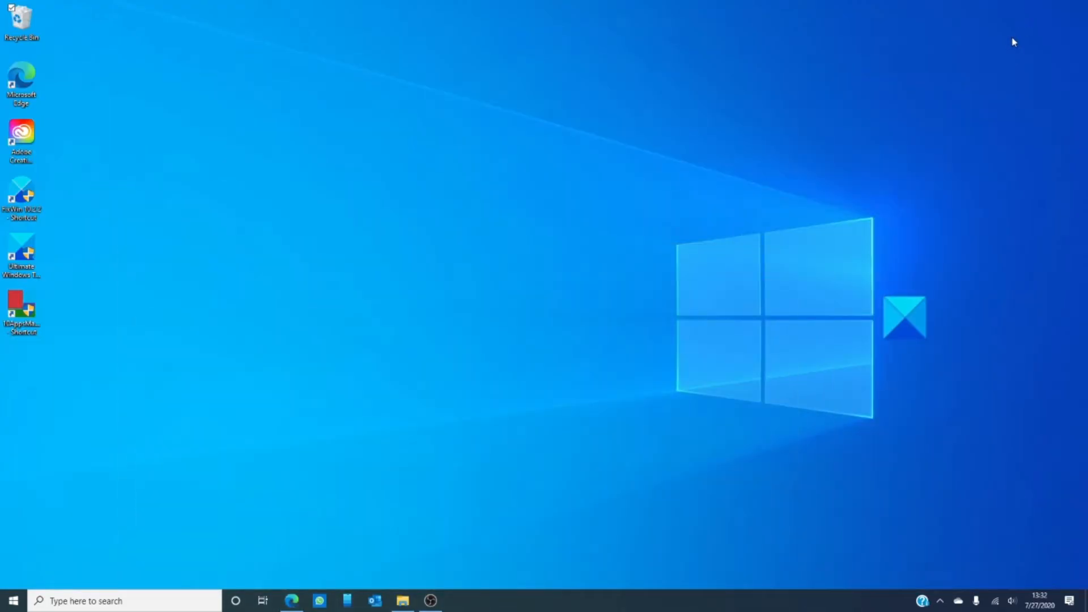
click(21, 21)
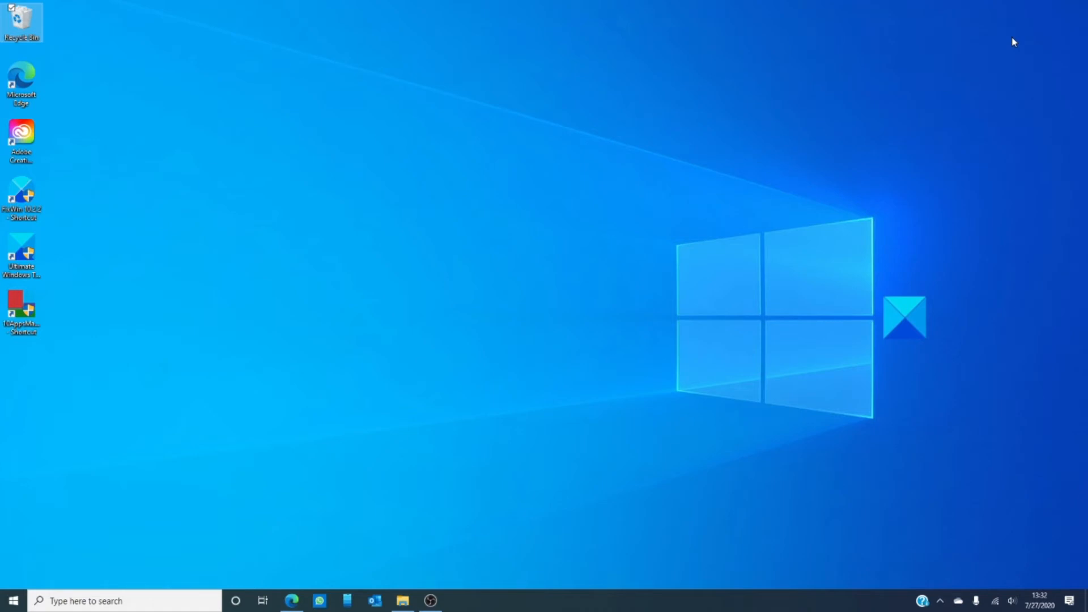
key(alt+f4)
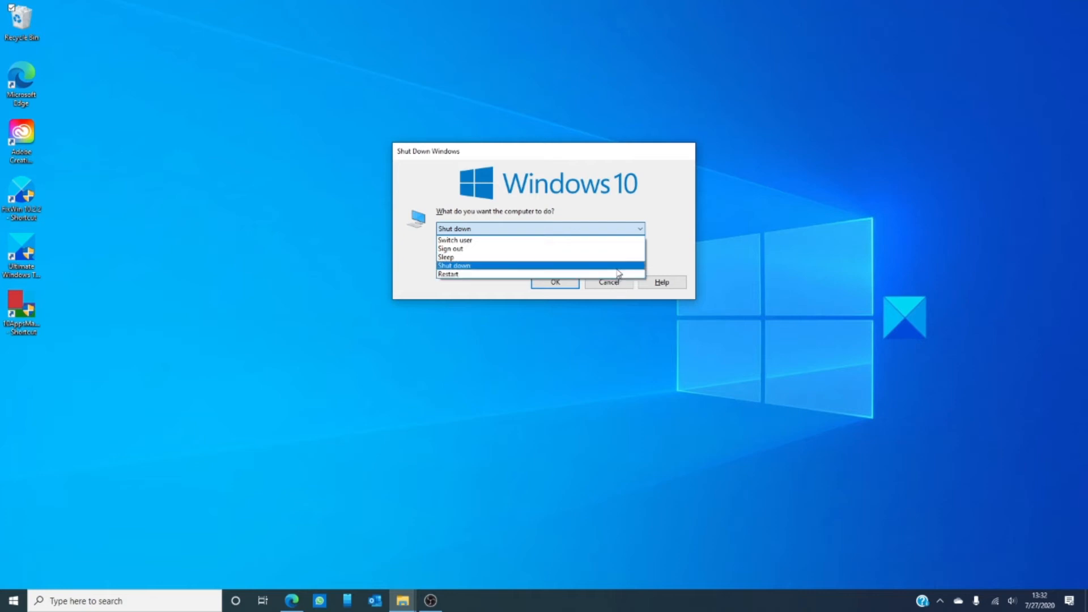
Choose Shut down as the computer's action and confirm with OK
click(454, 265)
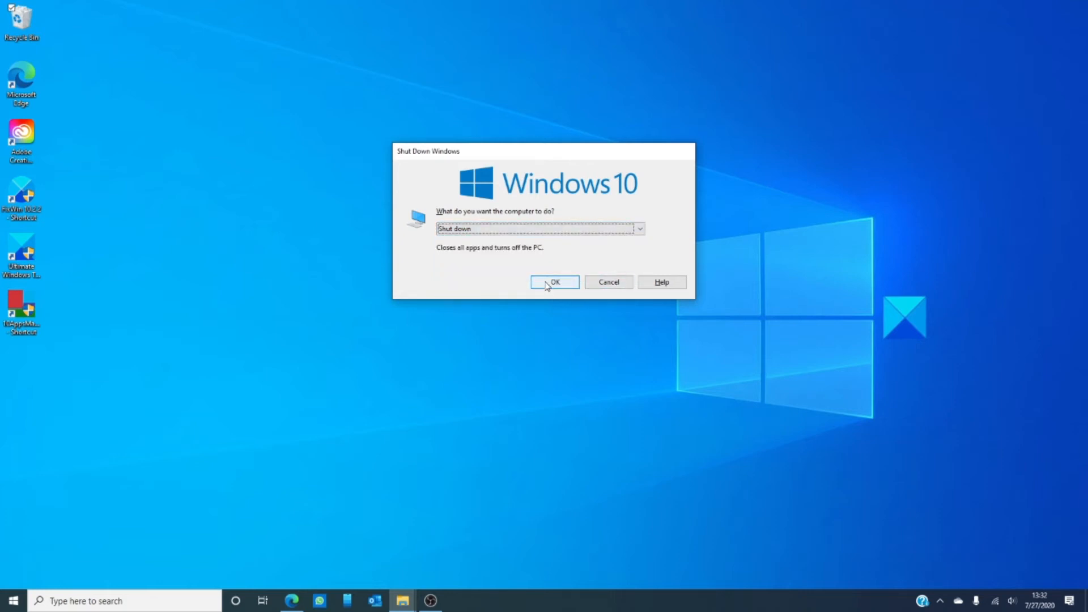
mouse_move(582, 286)
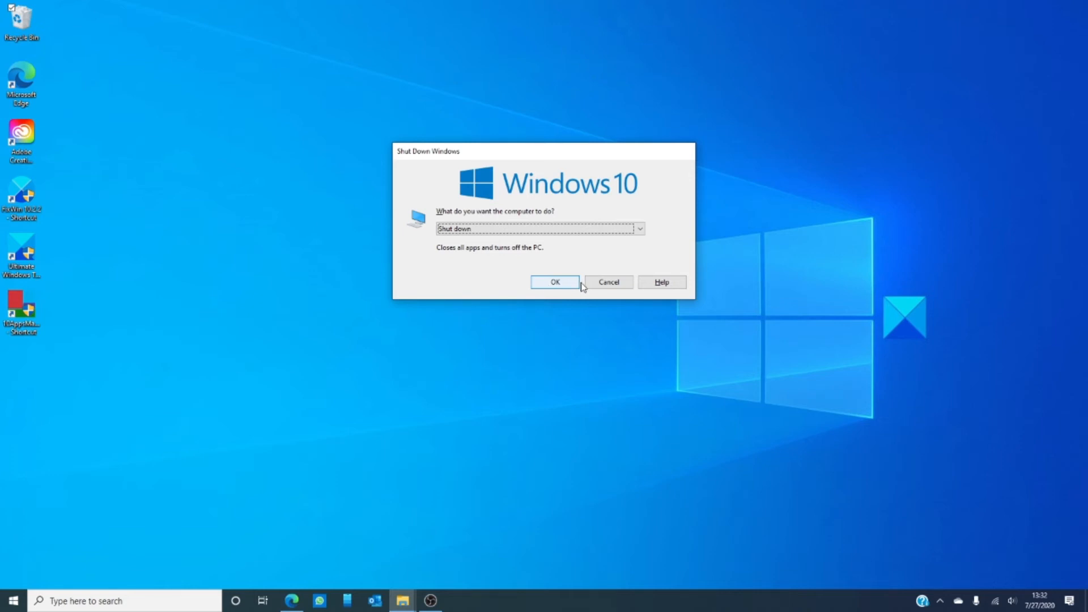
click(608, 282)
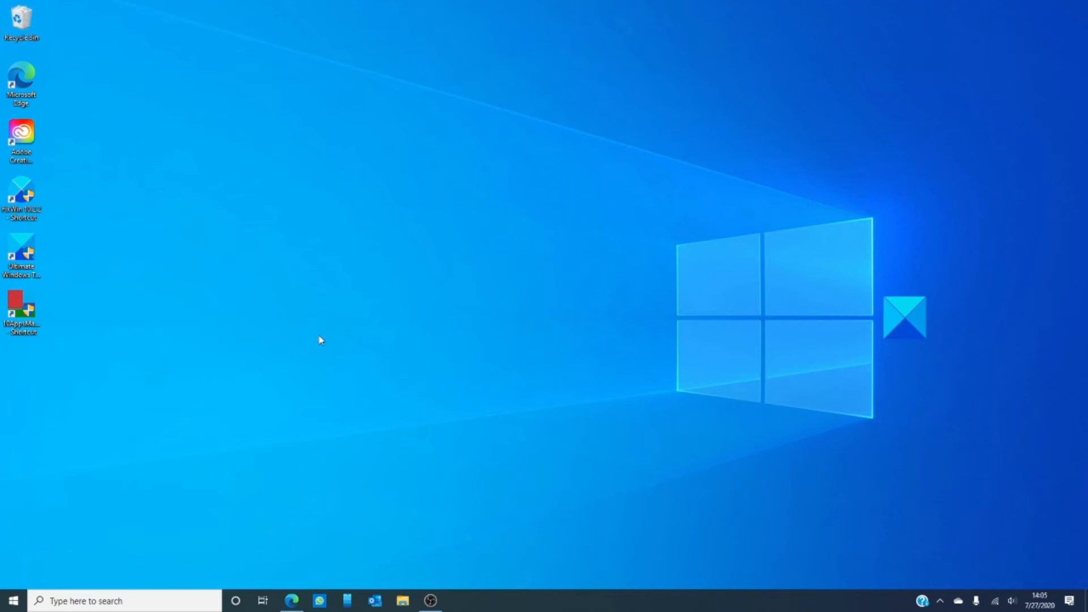
mouse_move(409, 338)
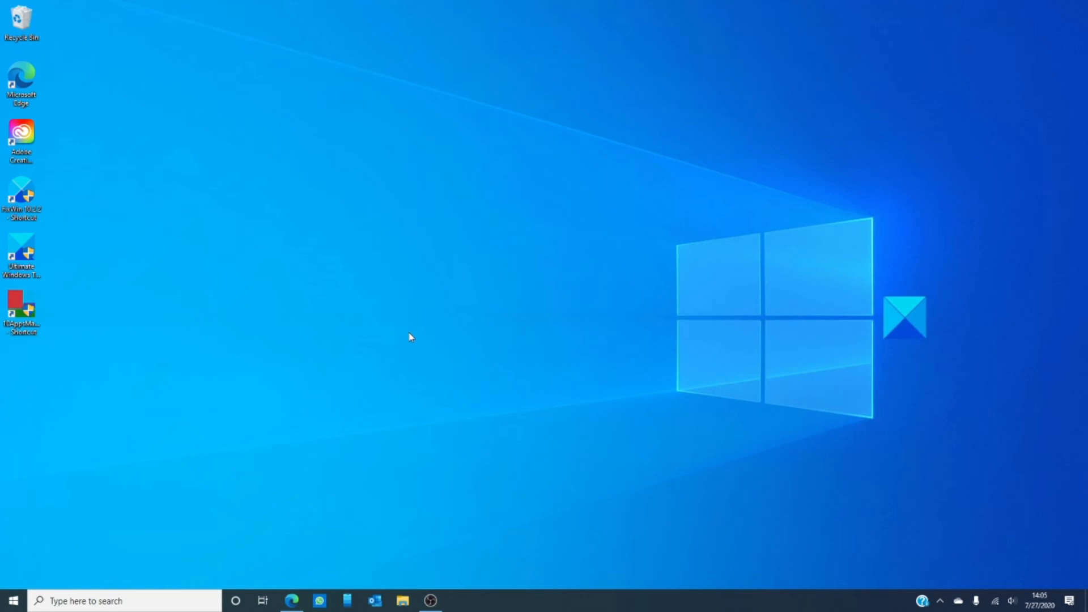
mouse_move(537, 298)
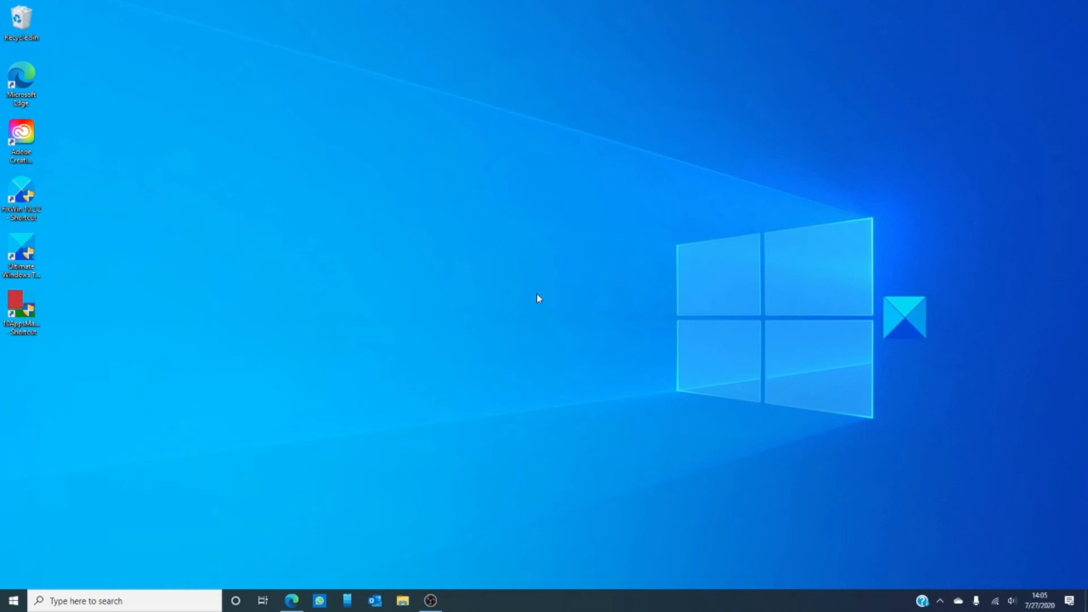
mouse_move(543, 393)
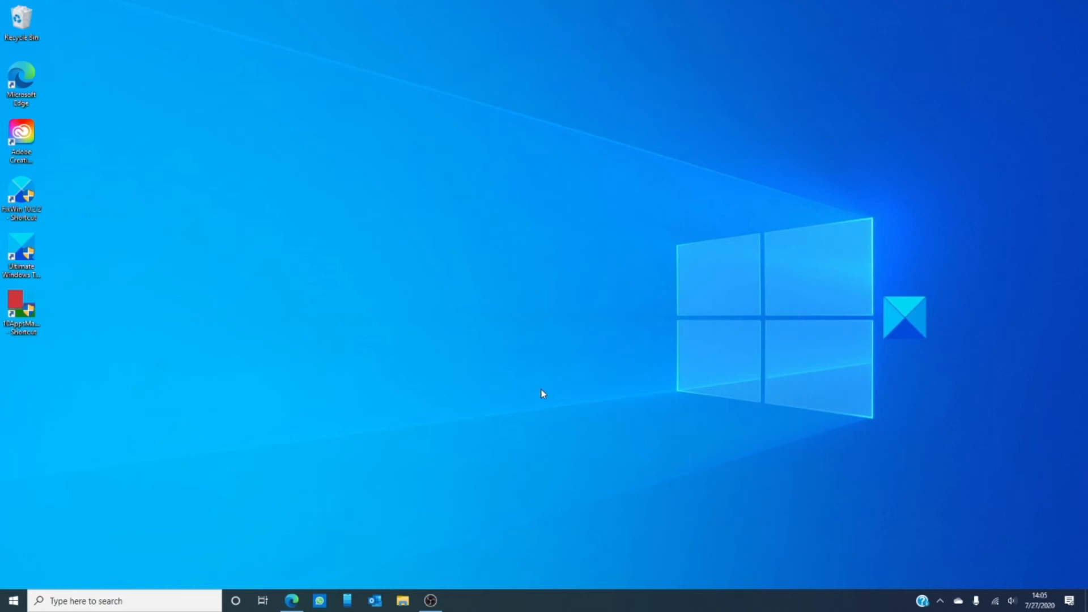
mouse_move(477, 366)
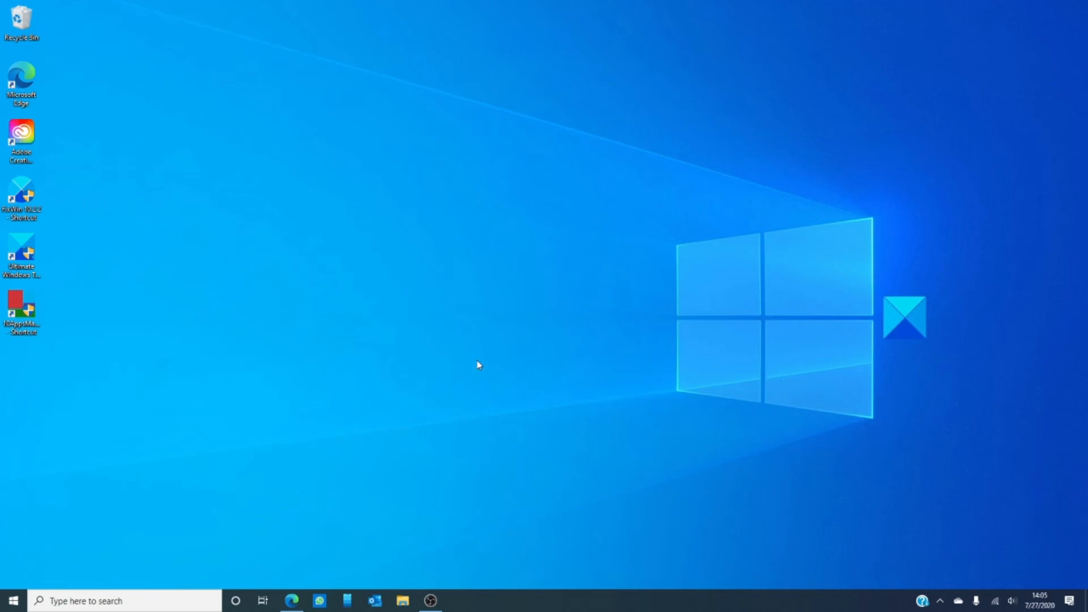
mouse_move(281, 438)
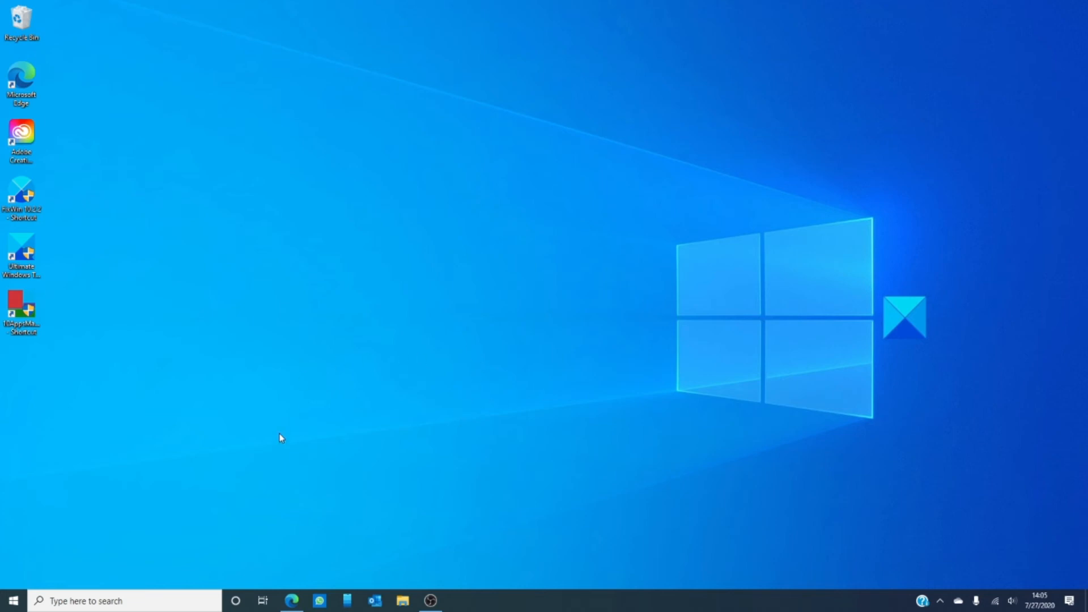
mouse_move(862, 47)
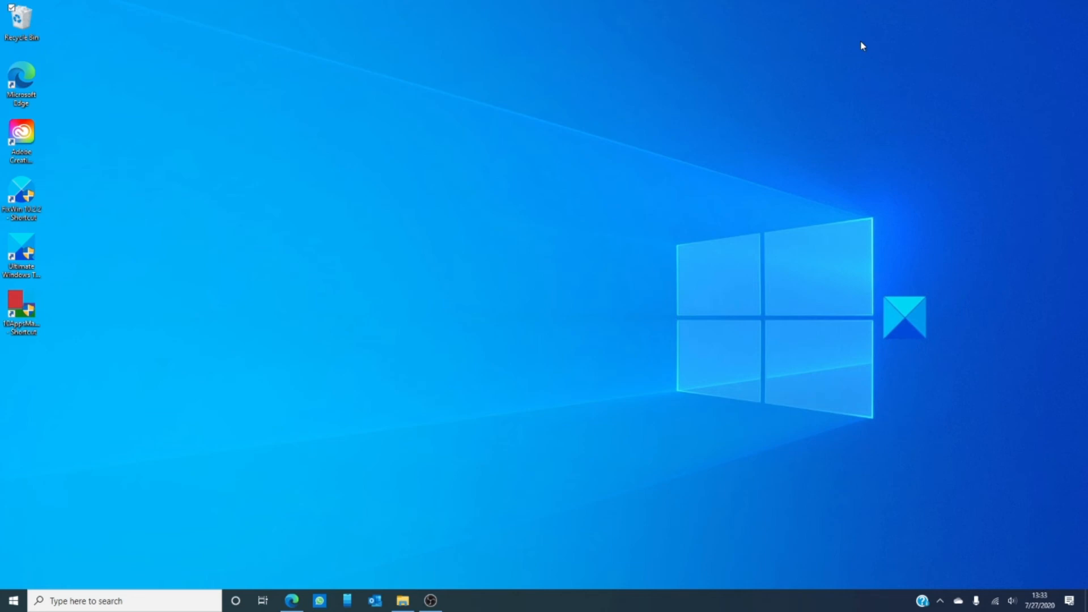